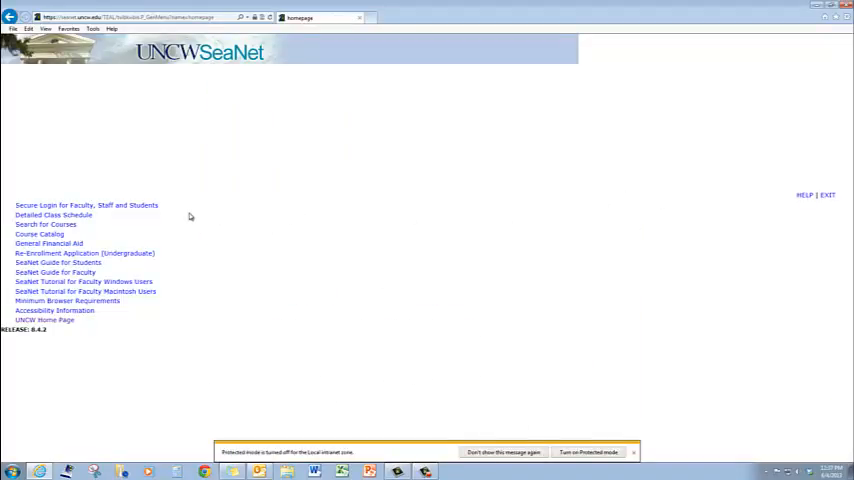
Log in through Secure Login with your User ID and PIN.
left_click(78, 205)
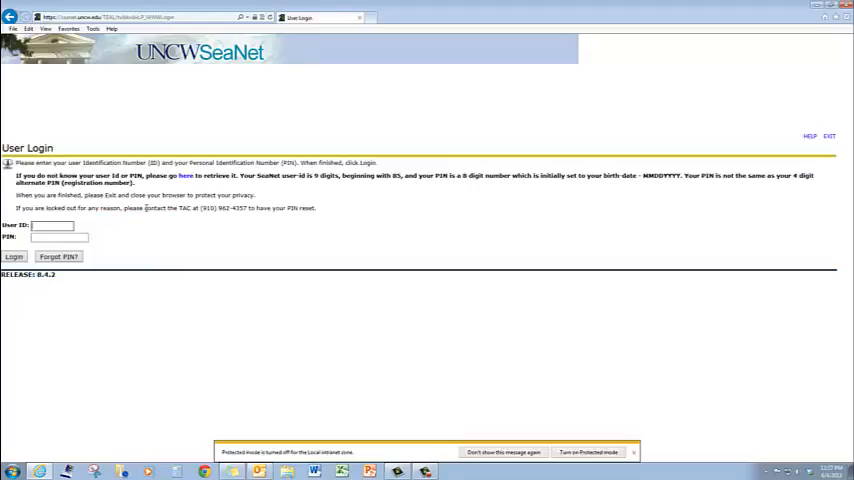
type("850")
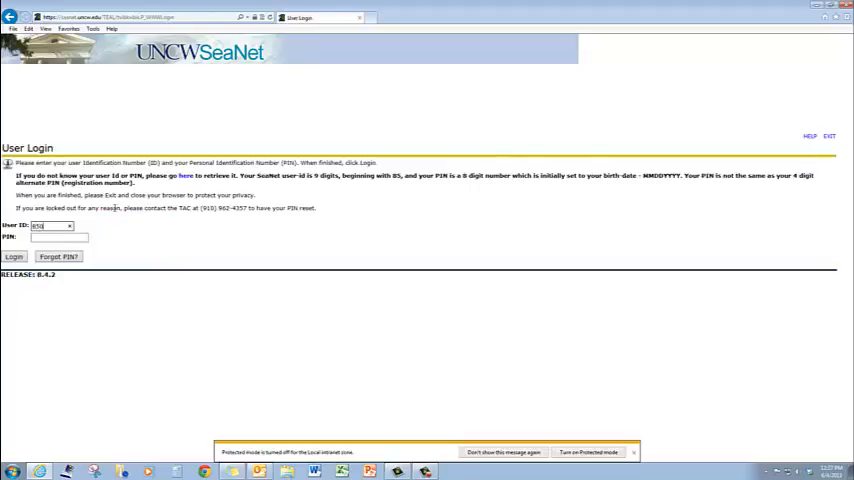
type("850294190")
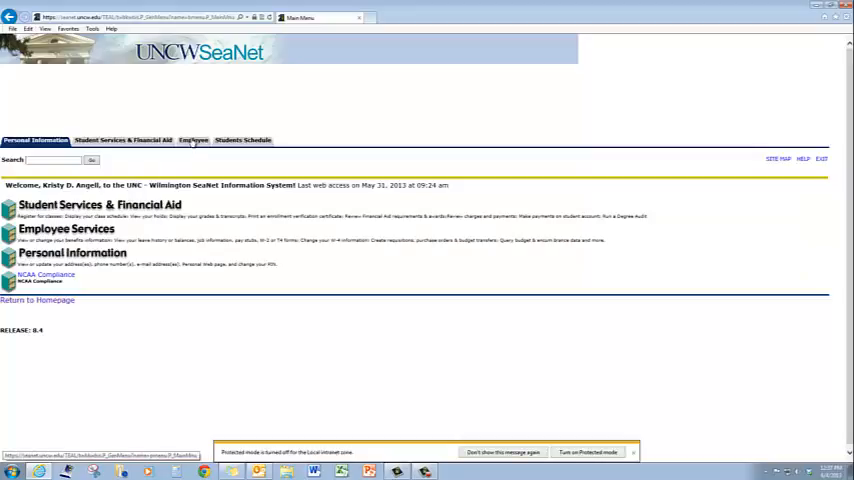
left_click(192, 140)
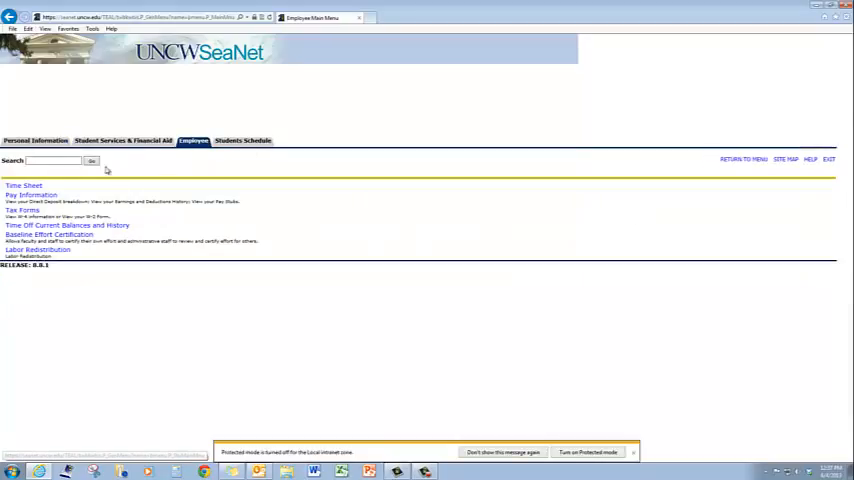
left_click(23, 185)
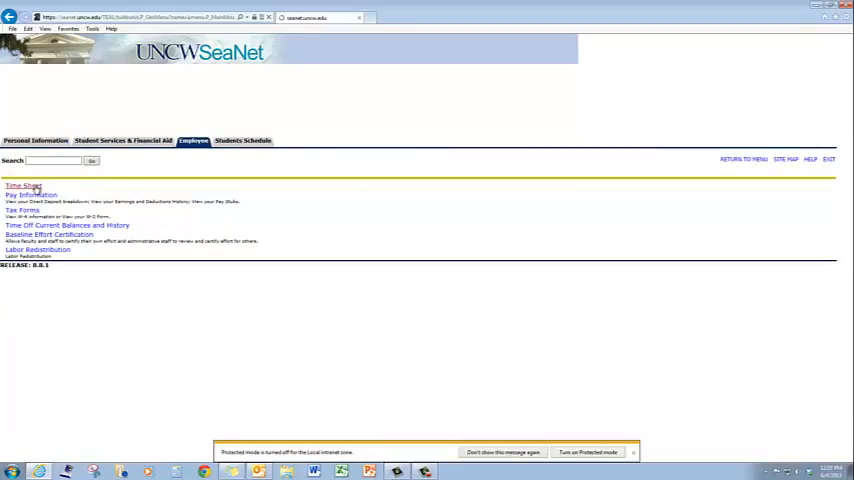
left_click(22, 183)
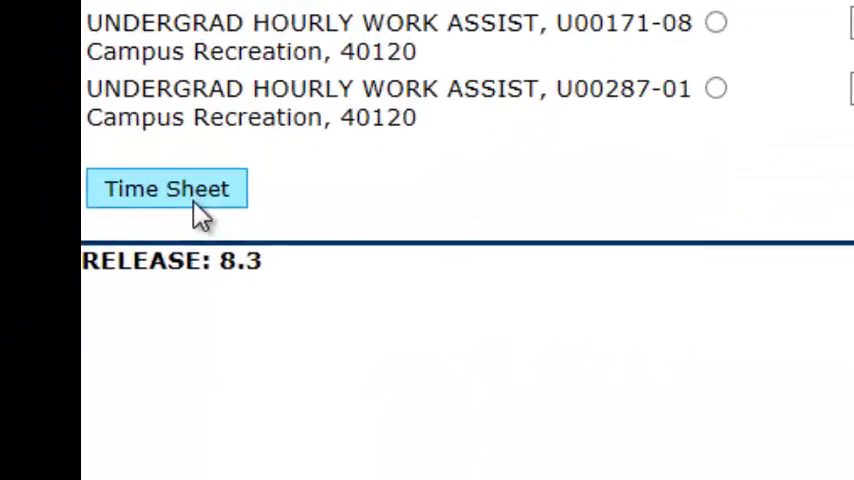
Open the 11.37-hour U00171-04 May time sheet and submit it with your PIN.
left_click(166, 189)
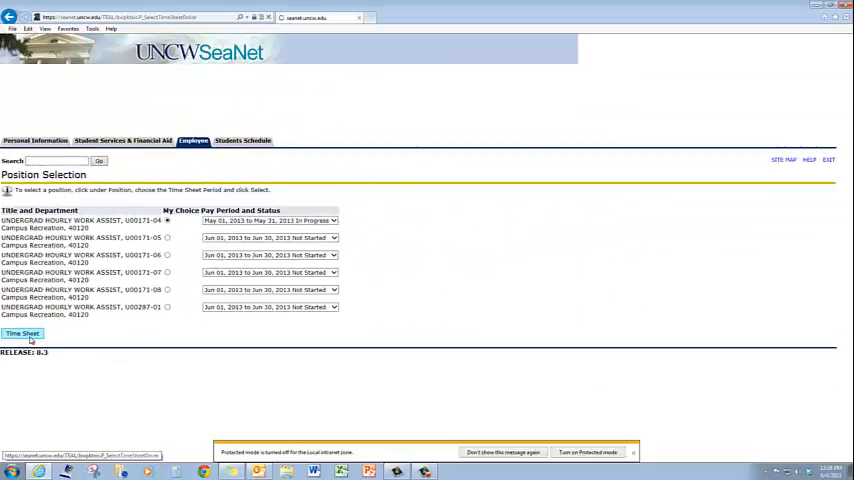
left_click(22, 333)
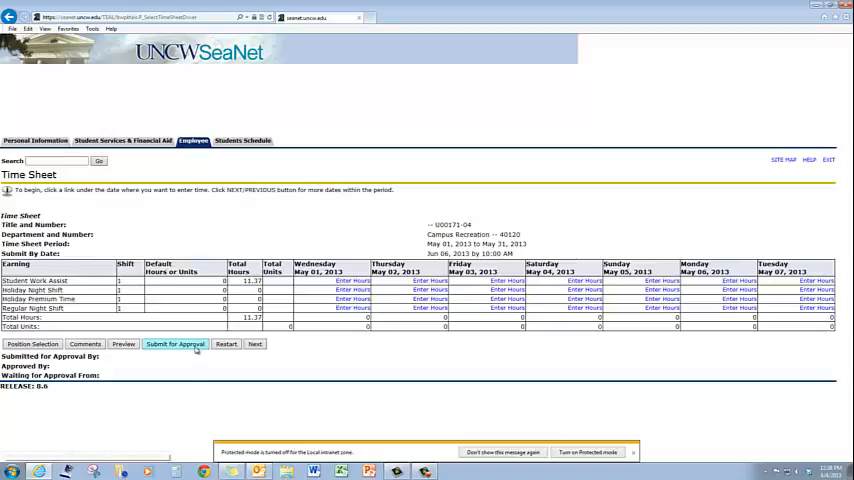
left_click(174, 343)
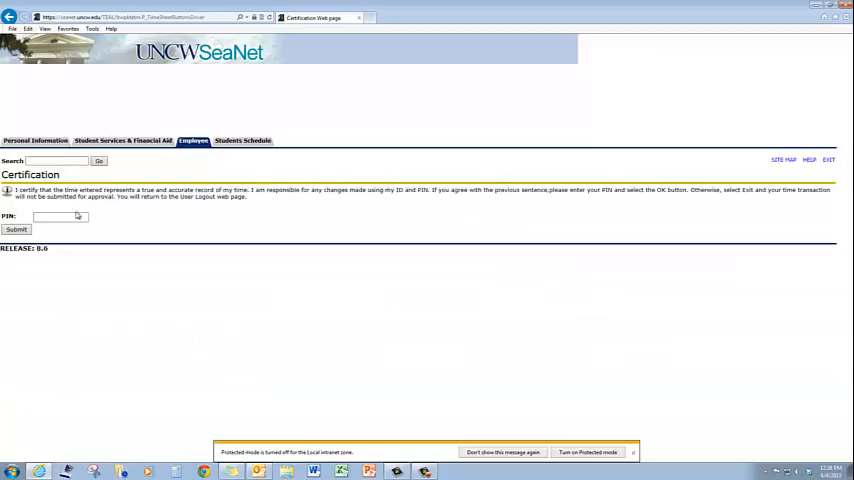
type("••")
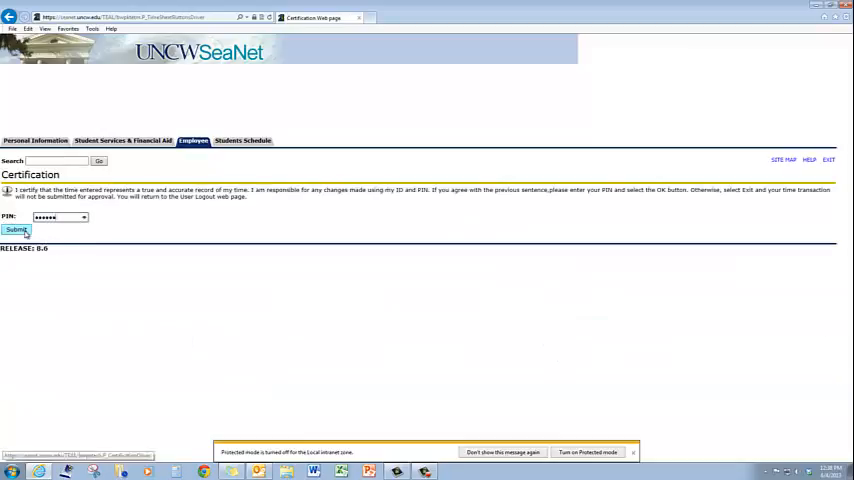
left_click(22, 231)
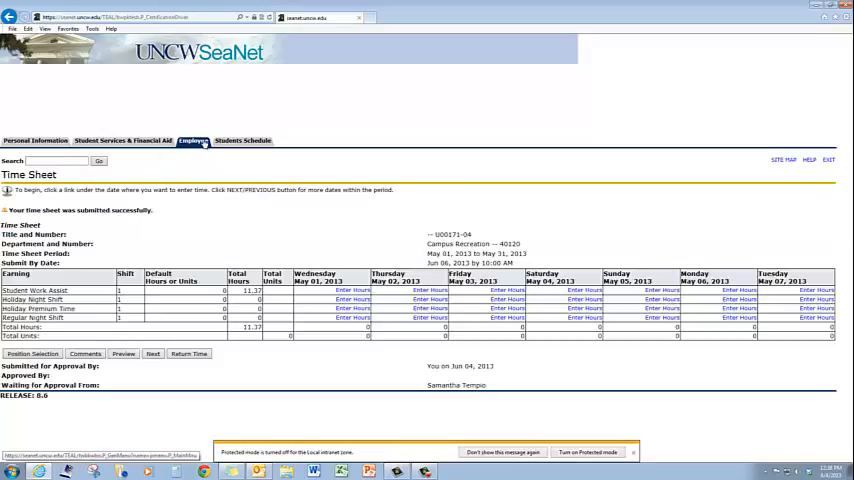
Return to Employee > Time Sheet and select job U00171-06 with the May period.
left_click(192, 140)
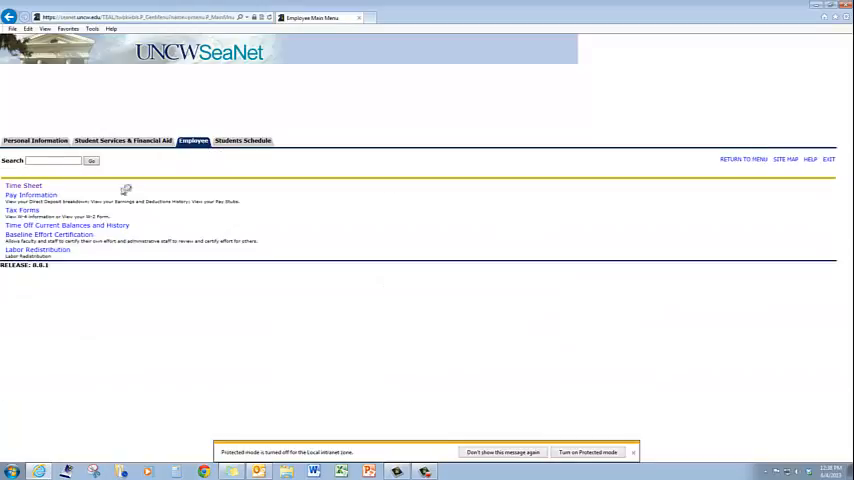
left_click(23, 185)
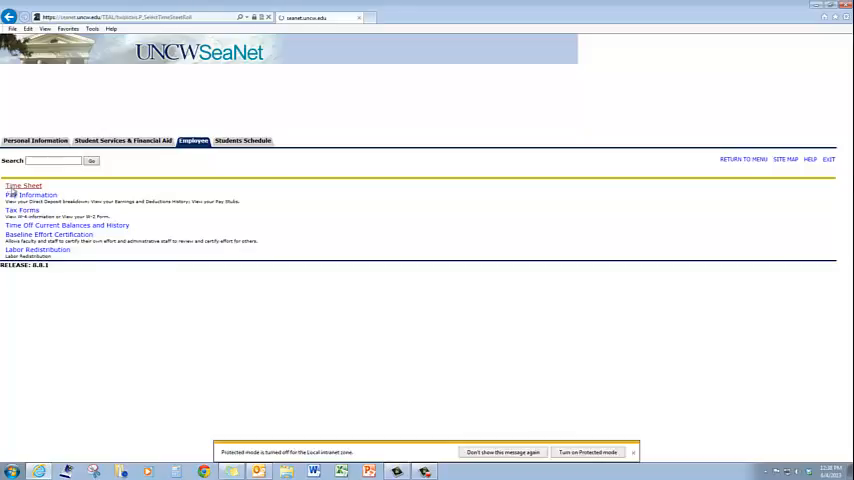
left_click(22, 185)
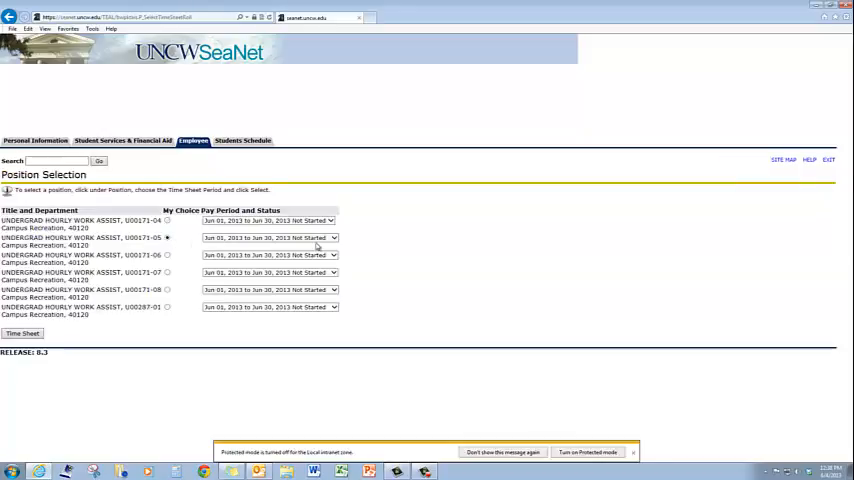
left_click(332, 237)
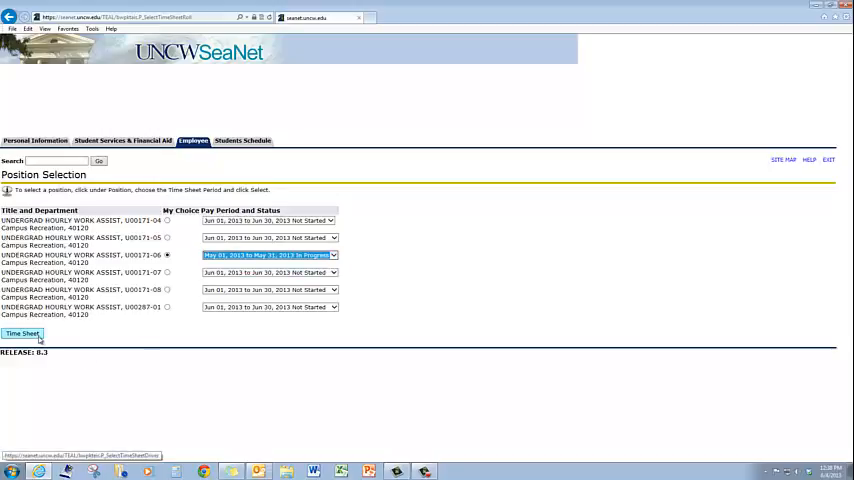
left_click(20, 333)
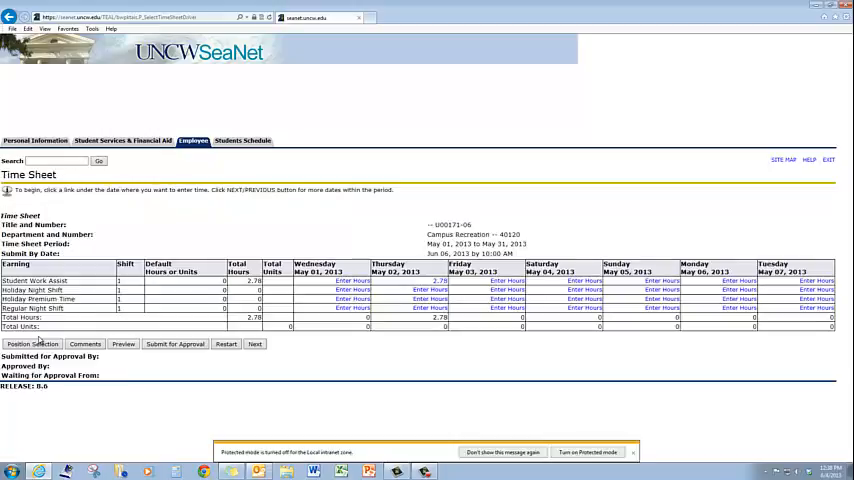
mouse_move(175, 344)
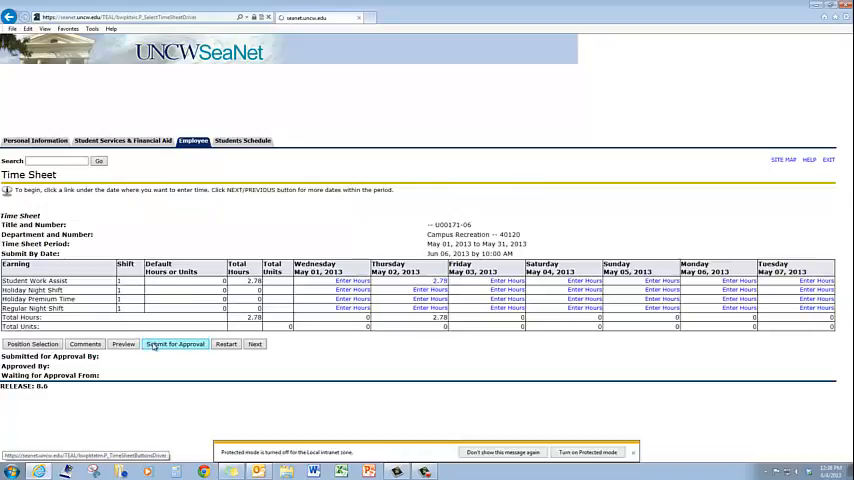
left_click(175, 343)
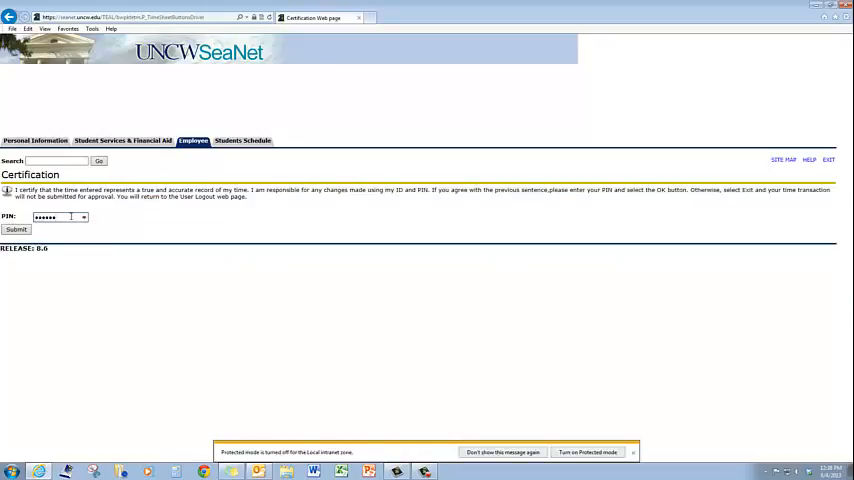
left_click(21, 229)
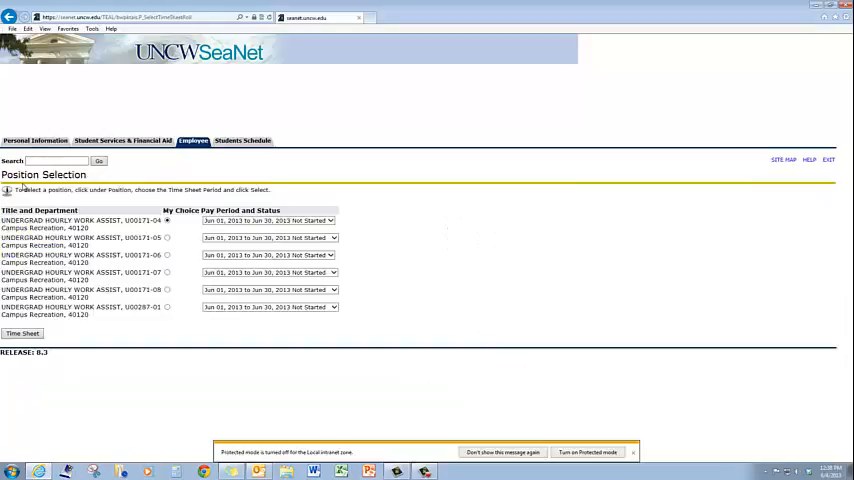
Select U00171-07 for May, submit its 11.26-hour time sheet with your PIN.
left_click(171, 272)
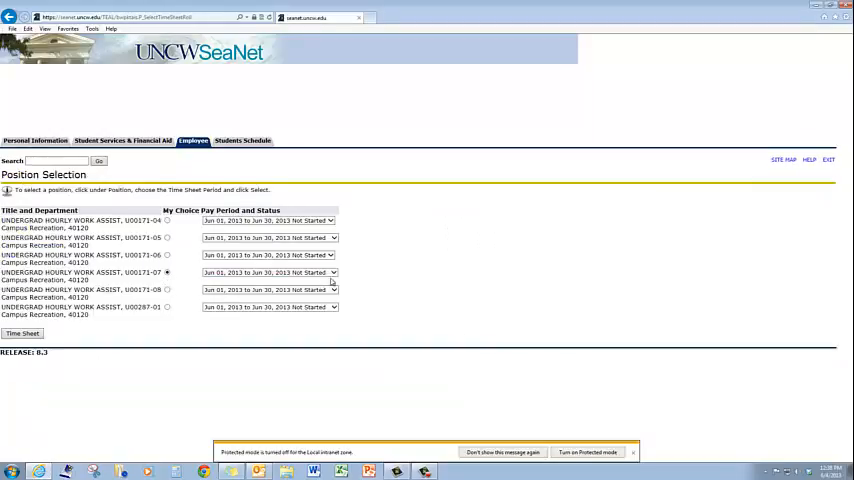
left_click(332, 272)
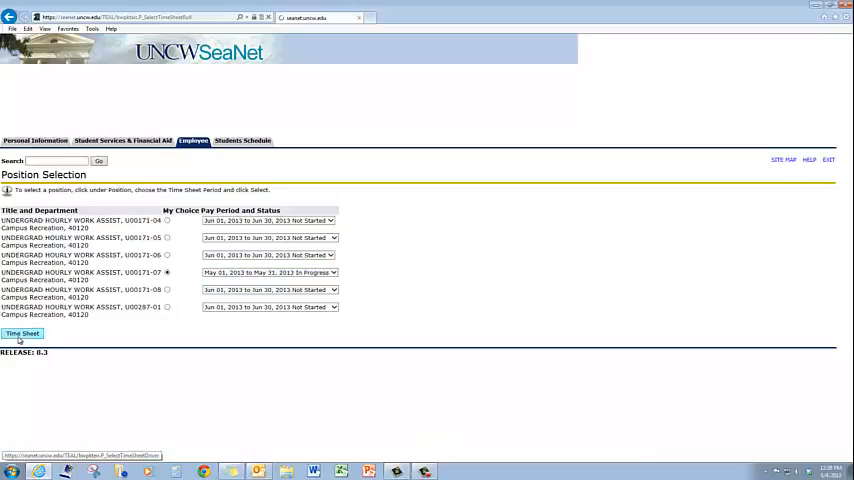
left_click(22, 333)
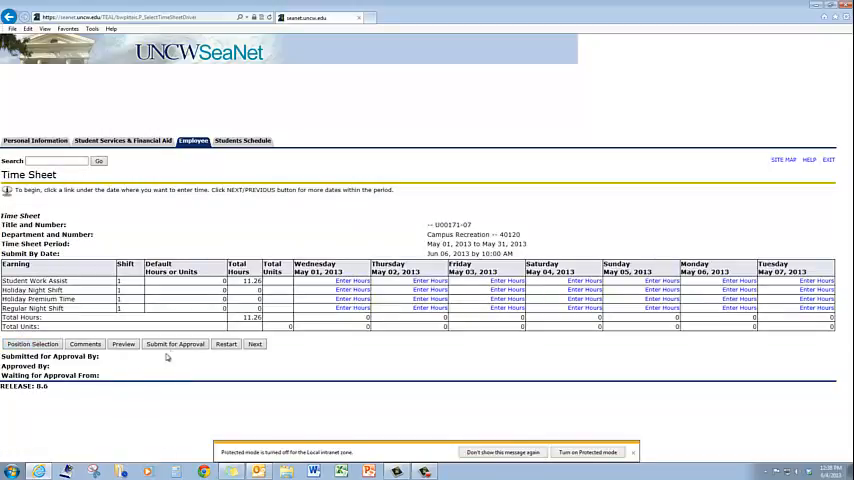
left_click(175, 344)
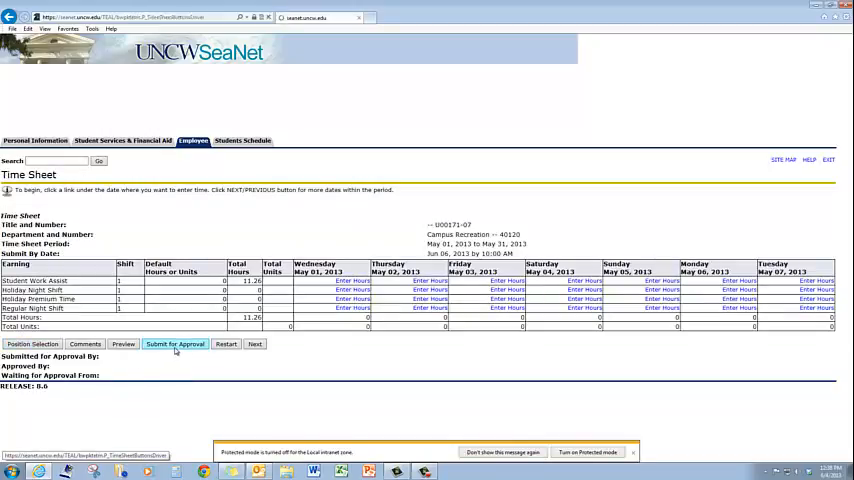
left_click(175, 343)
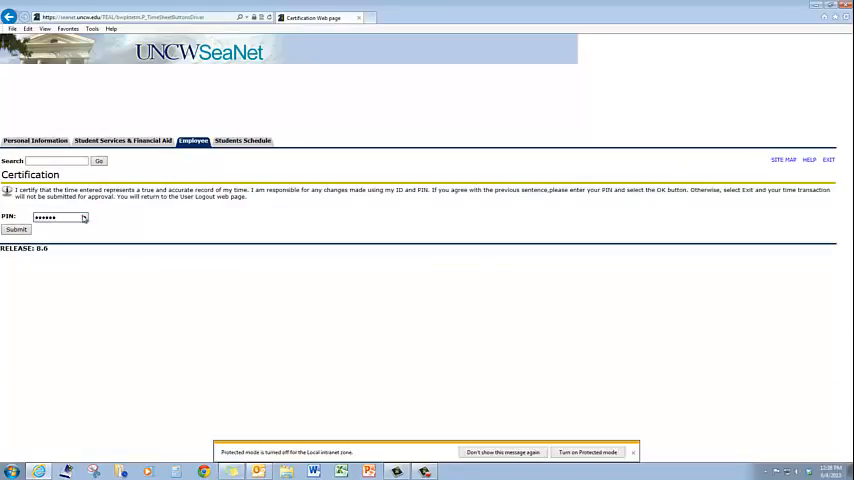
left_click(22, 230)
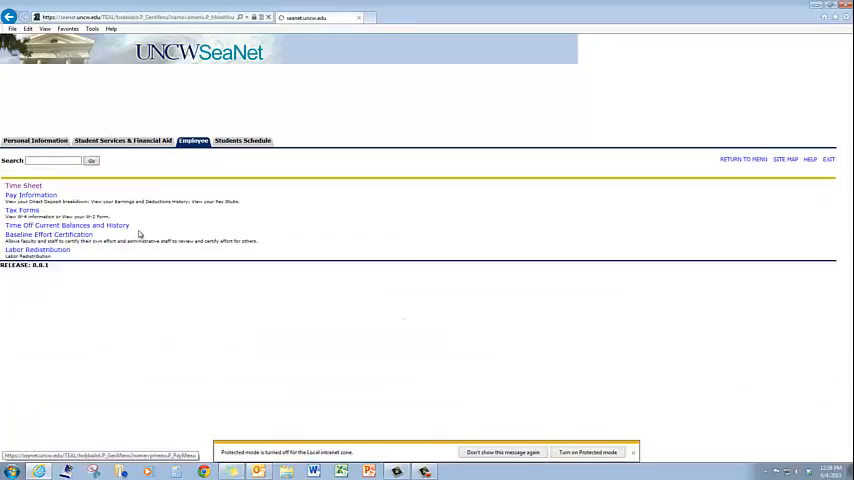
left_click(17, 184)
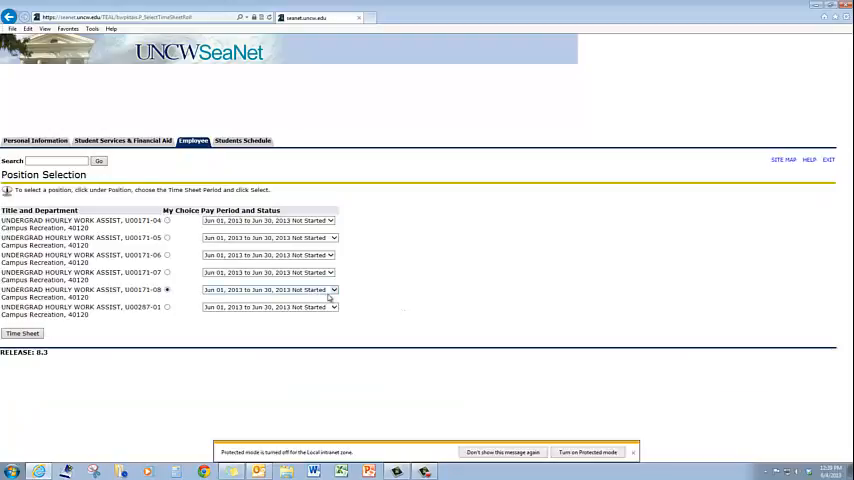
left_click(334, 289)
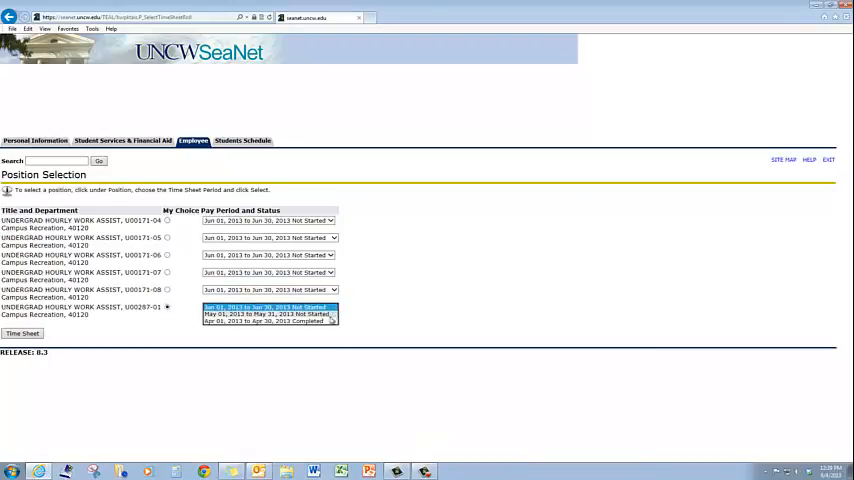
left_click(268, 307)
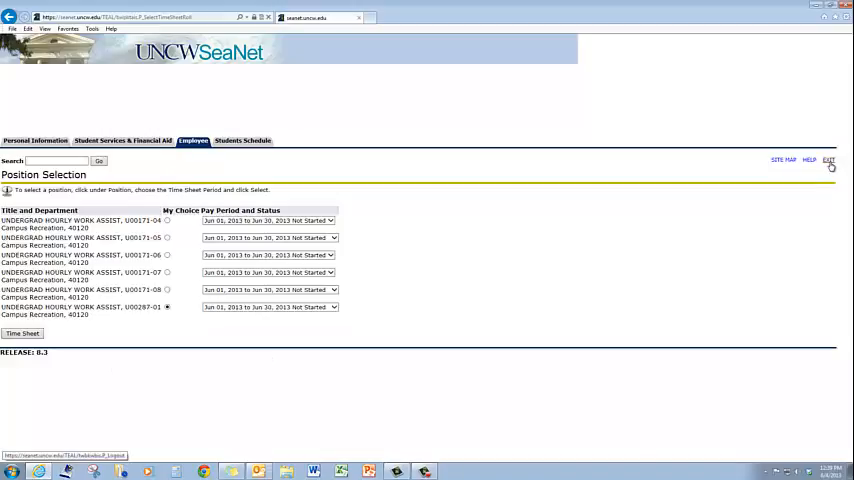
left_click(832, 158)
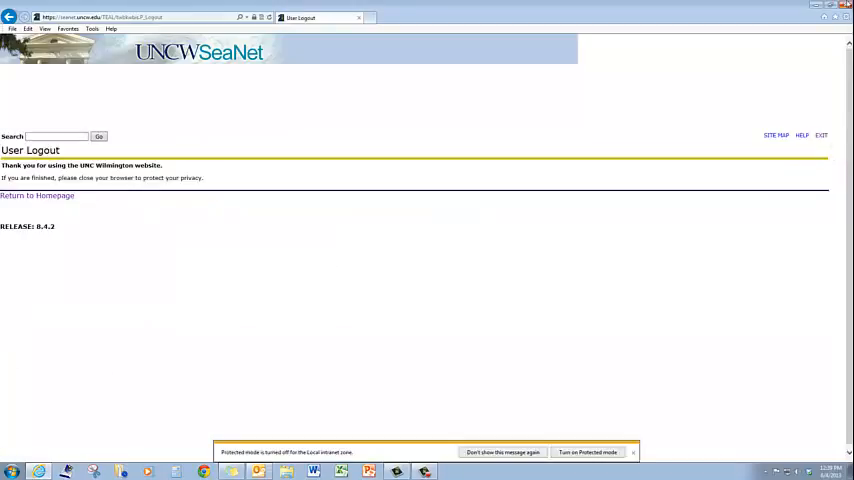